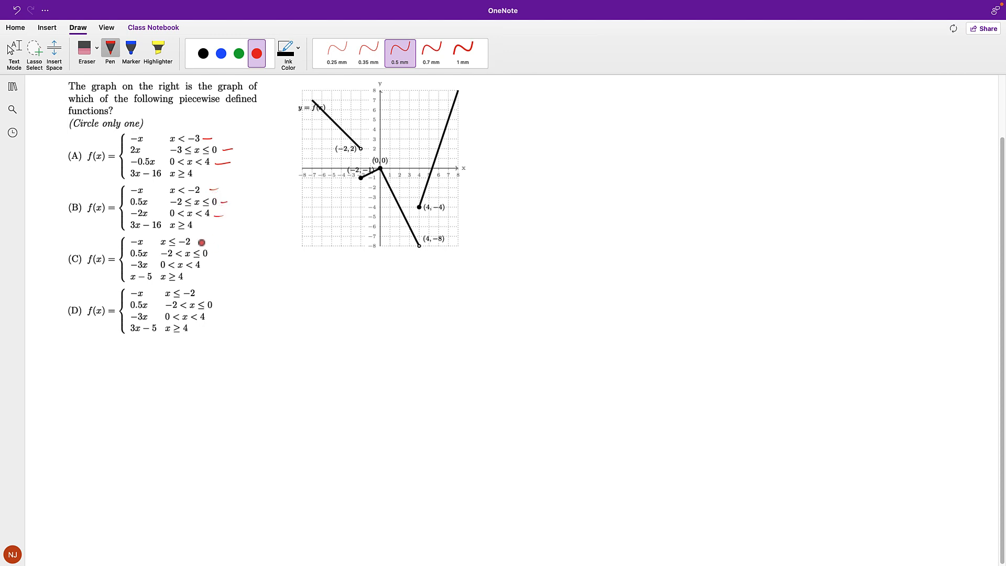
Tick the cutoffs of options C and D in red, dot x = 4 on the axis, and cross out option A
left_click_drag(201, 241, 215, 276)
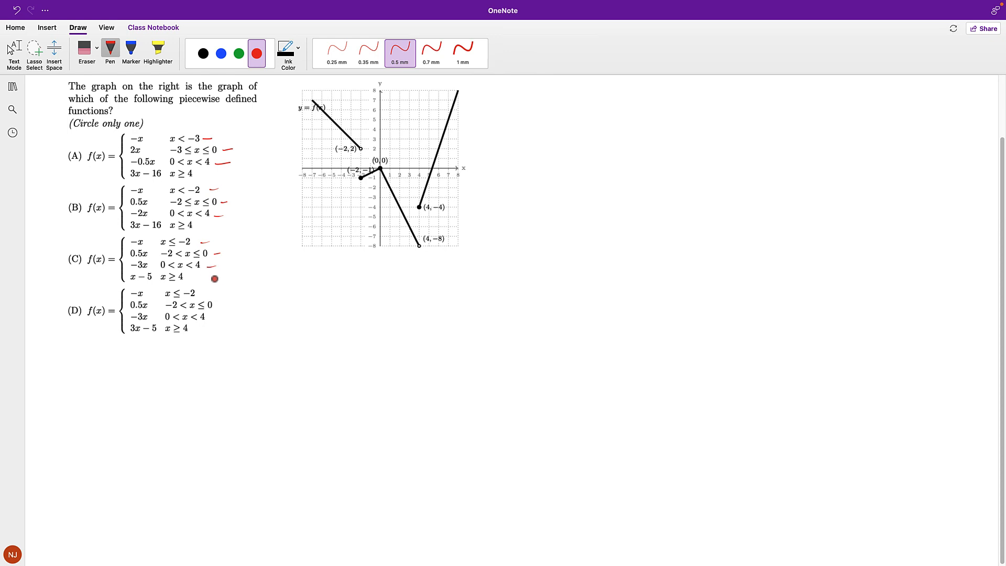
left_click_drag(215, 278, 209, 322)
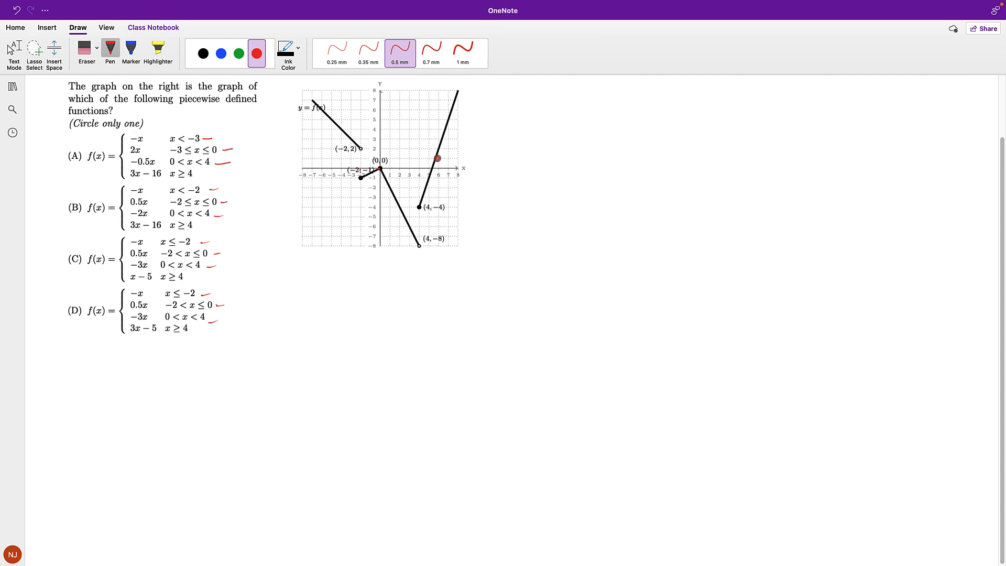
left_click_drag(436, 158, 419, 170)
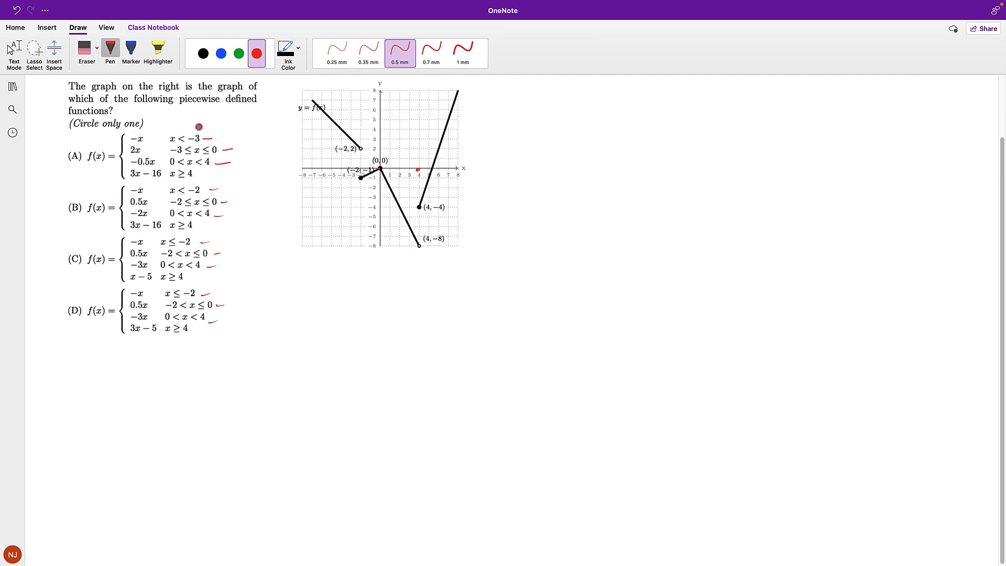
left_click_drag(147, 132, 193, 176)
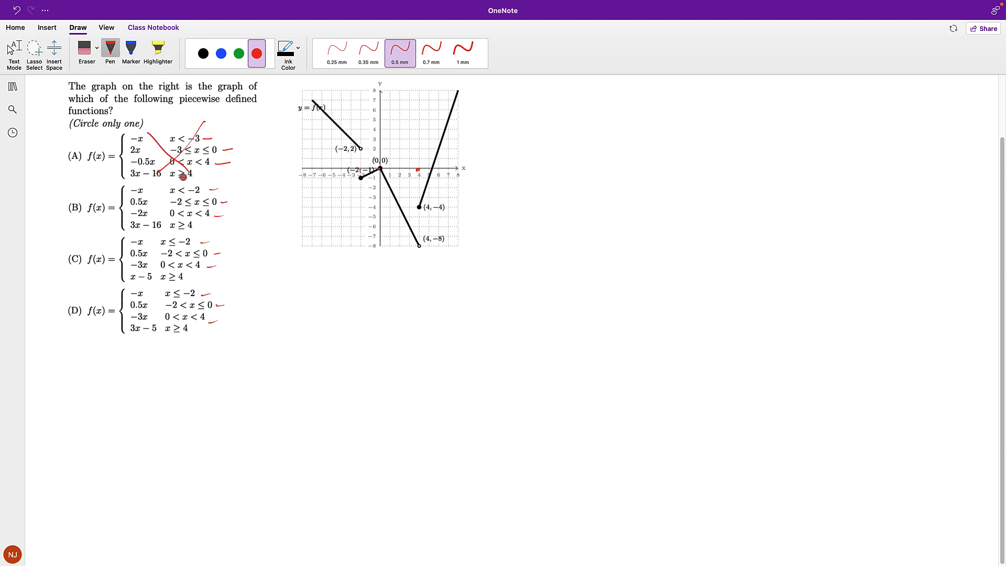
left_click(221, 54)
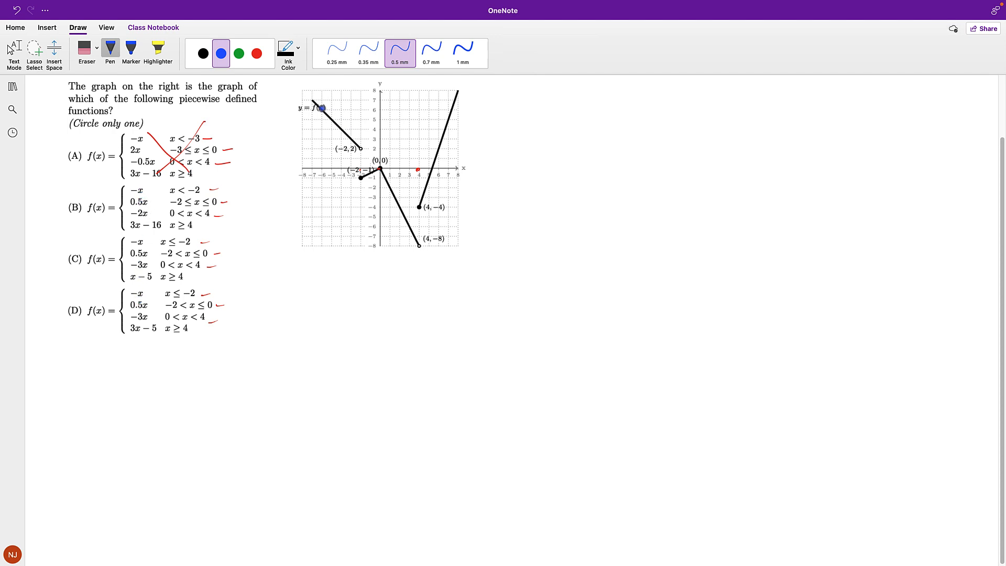
Handwrite y = -x beside the left segment and y = 0.5x beside the segment through the origin in blue
left_click_drag(321, 108, 333, 125)
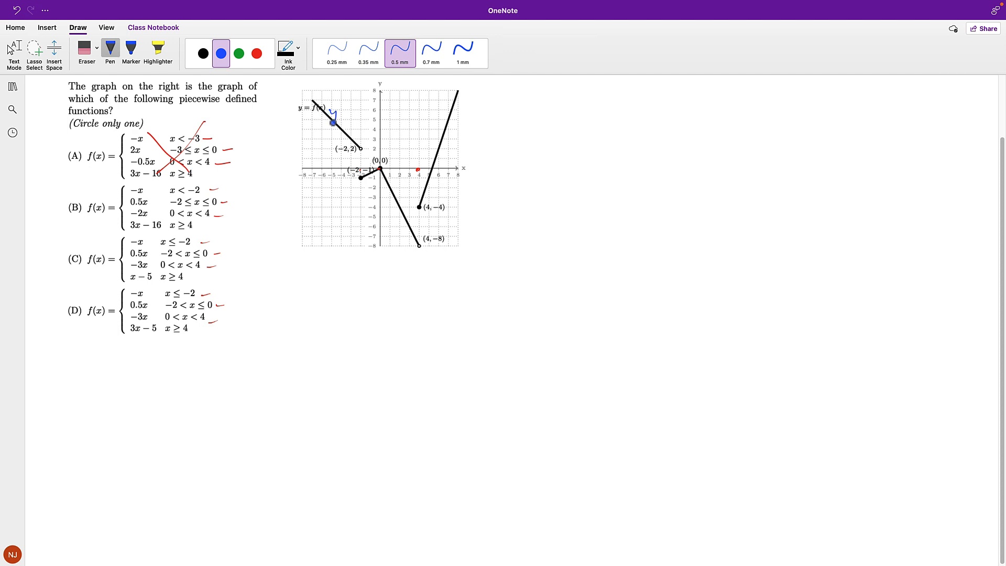
left_click_drag(336, 117, 363, 117)
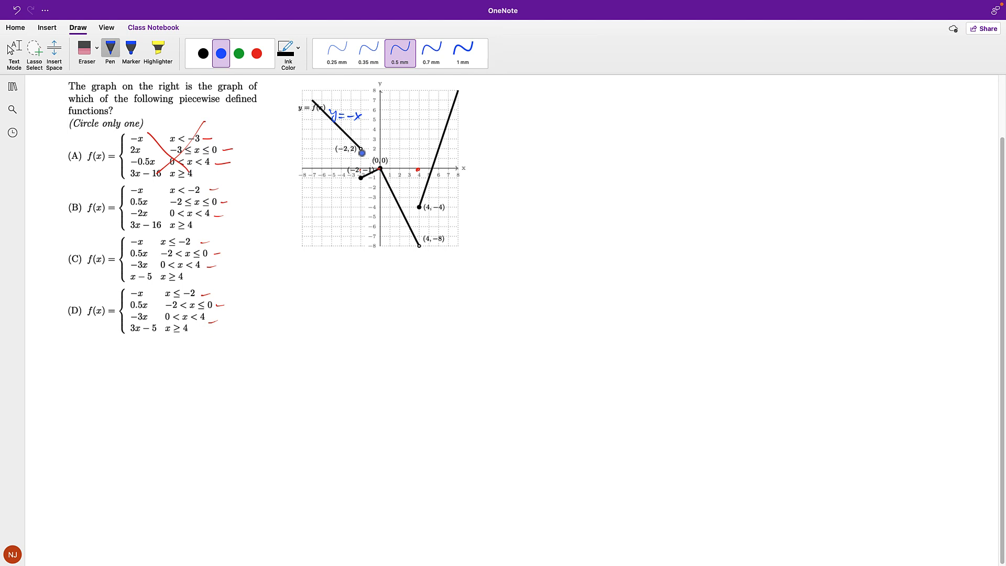
left_click_drag(361, 153, 320, 124)
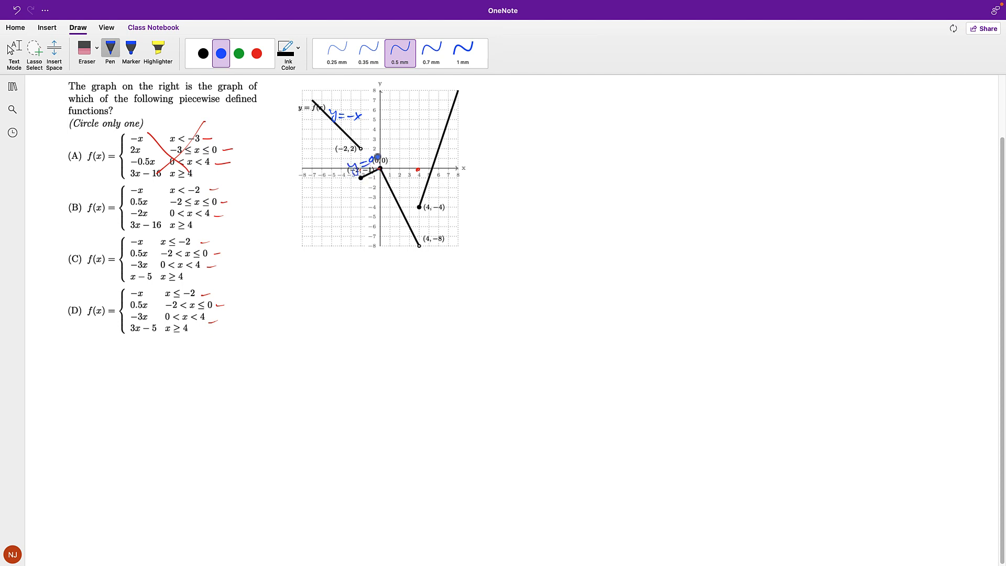
left_click_drag(366, 157, 398, 153)
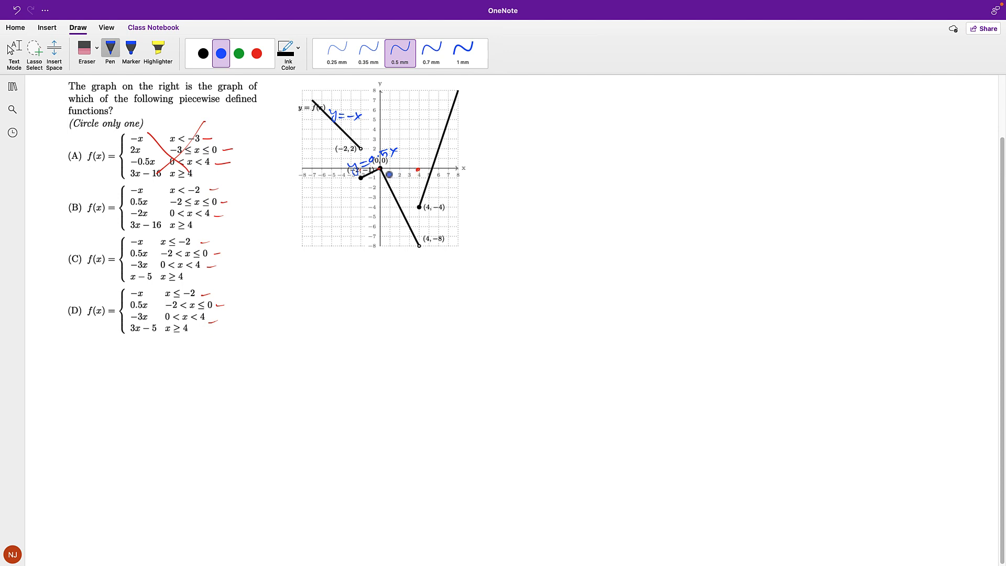
Handwrite the slope calculation -8/4 = -2 in blue under the graph, then set the ink to red
left_click_drag(388, 174, 409, 231)
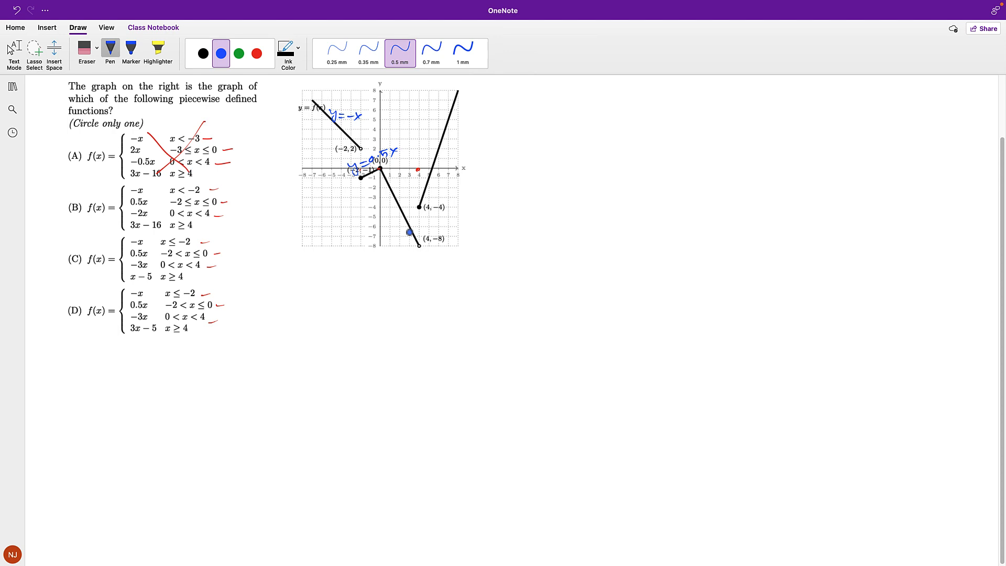
left_click_drag(408, 231, 395, 201)
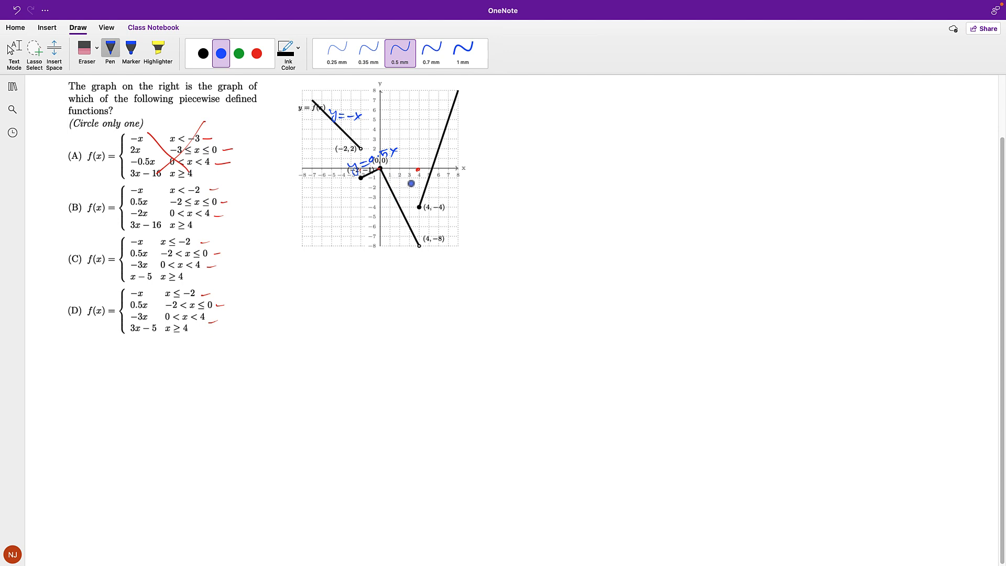
left_click_drag(411, 183, 398, 199)
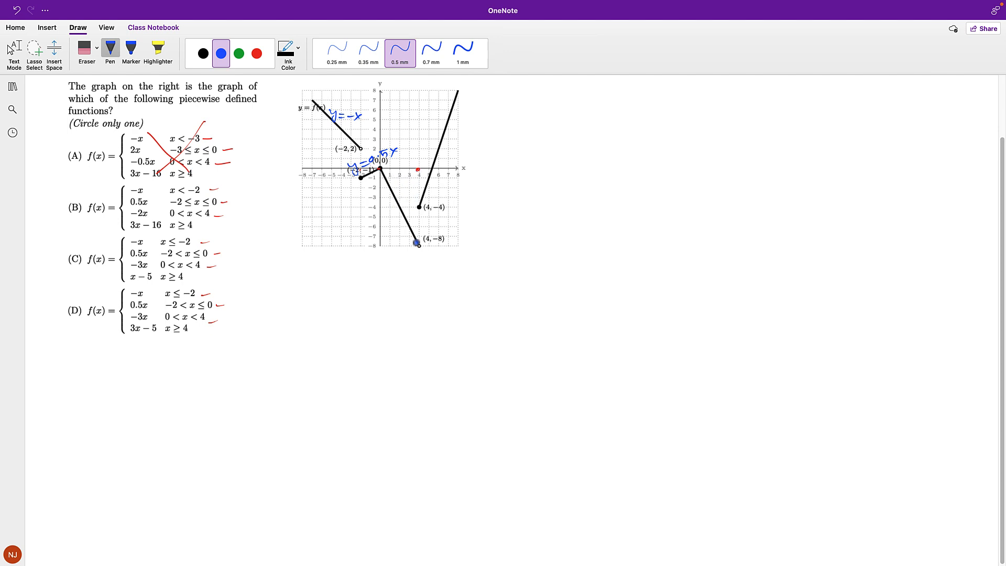
left_click_drag(419, 242, 386, 282)
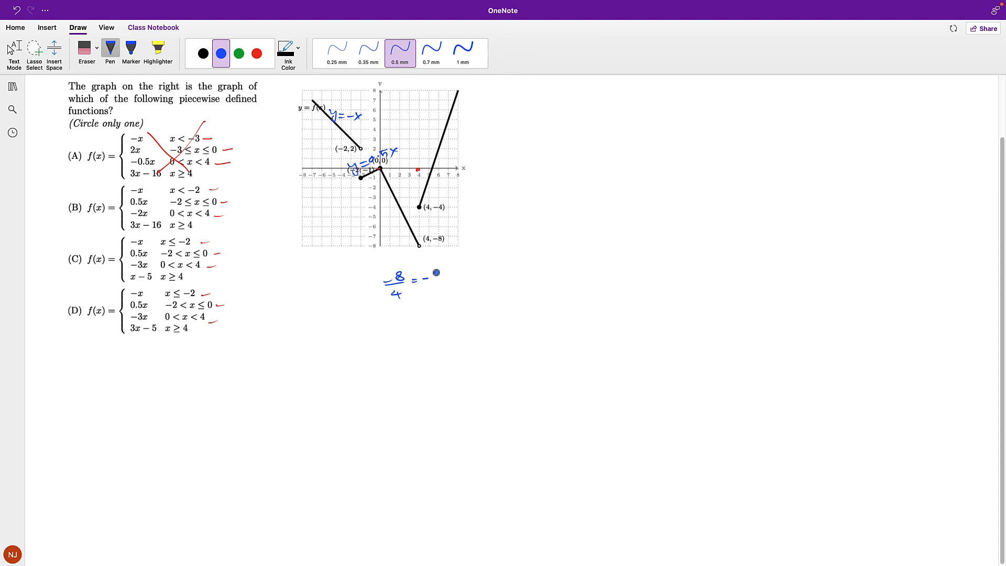
left_click(255, 53)
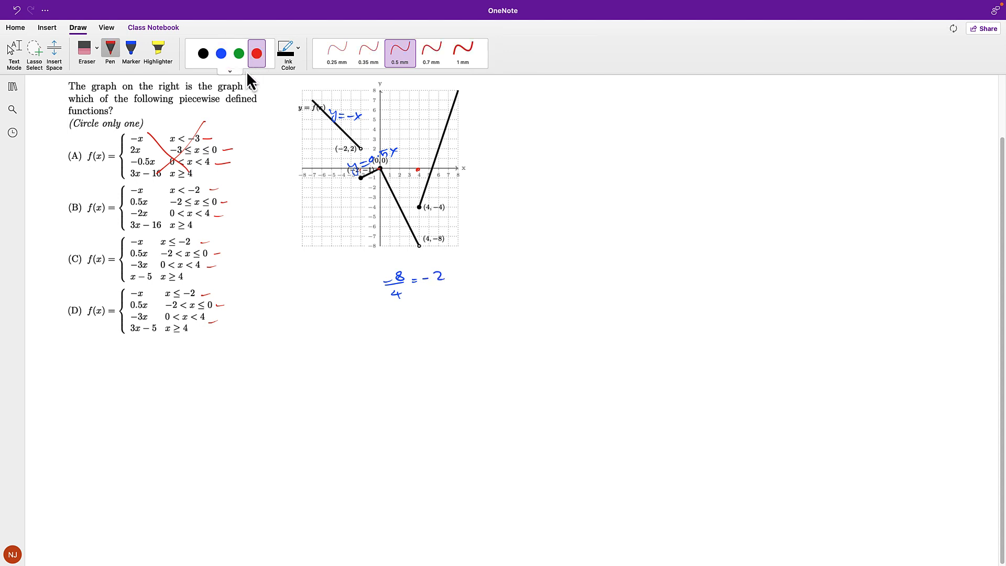
Draw a red X over options C and D, then set the ink to blue
left_click_drag(145, 250, 178, 278)
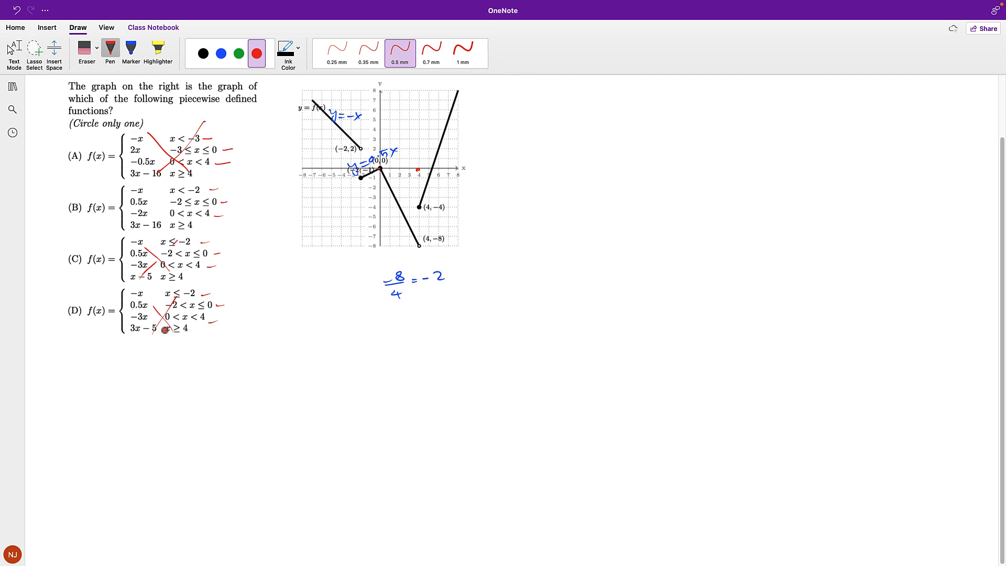
left_click(221, 53)
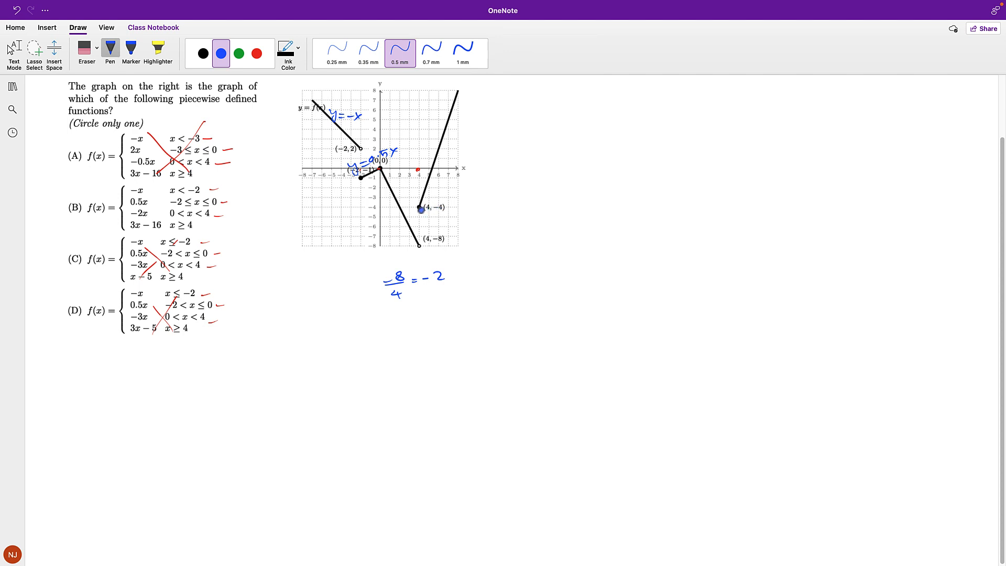
Begin a blue "y =" label beside the rightmost rising segment of the graph
left_click_drag(421, 210, 447, 140)
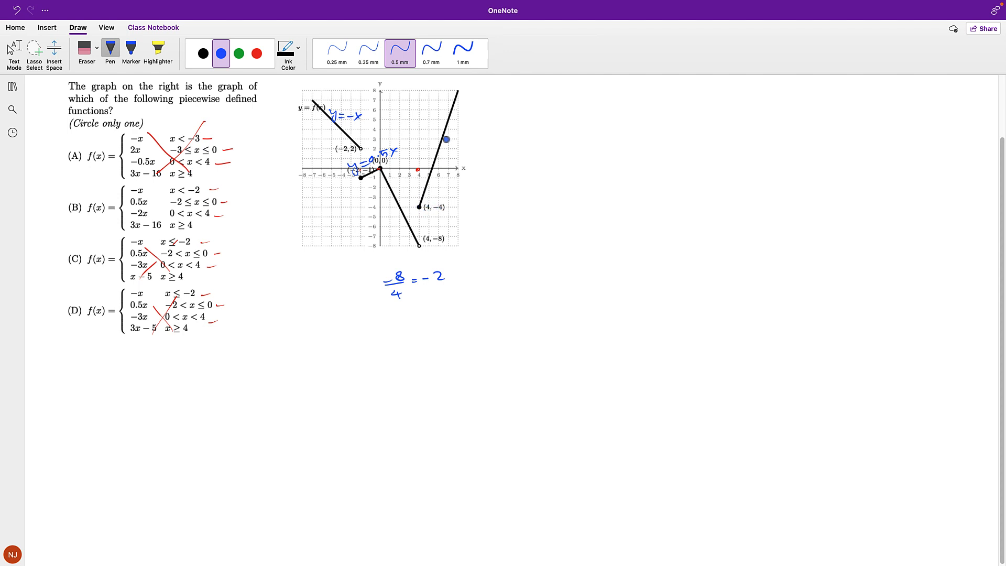
left_click_drag(448, 138, 419, 207)
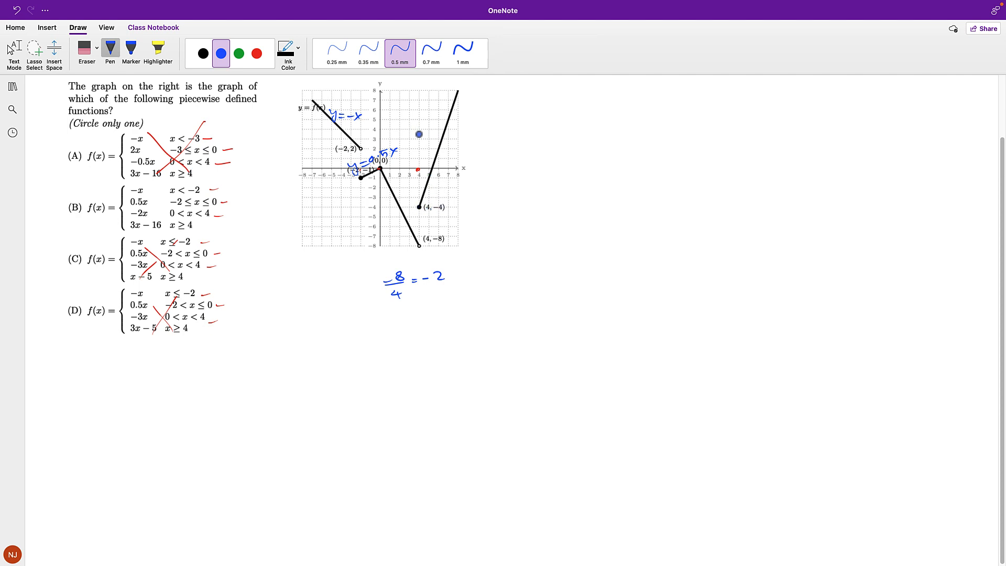
left_click_drag(424, 139, 426, 148)
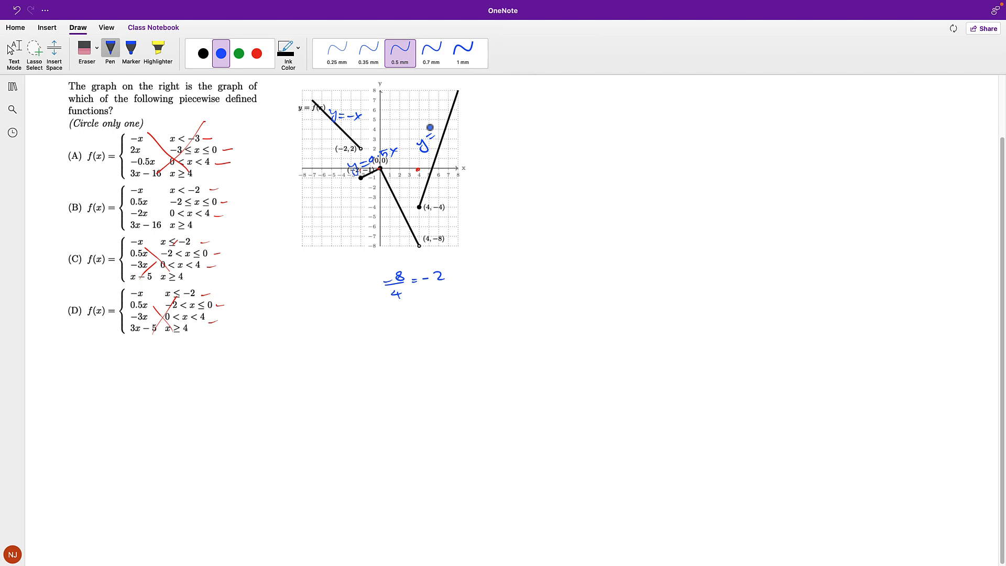